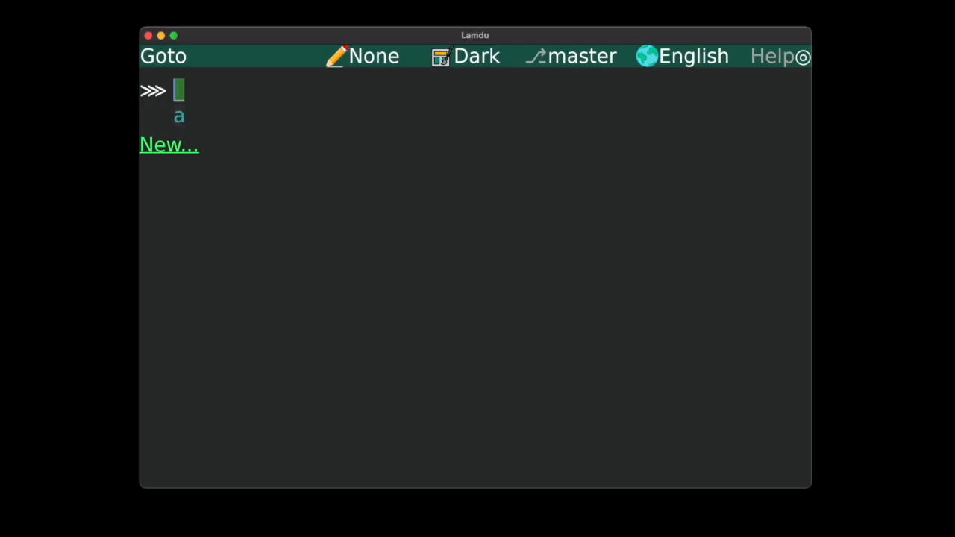
# Build sum ((1 .. 100) .filter λ num % 3 == 0) in the REPL.
pyautogui.write('sum (1. ?')
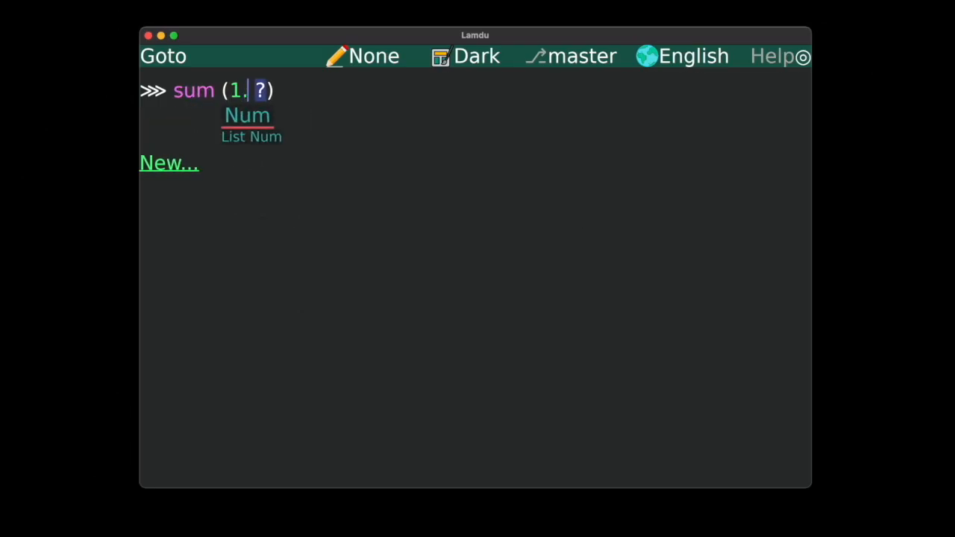
pyautogui.write('.. 100.')
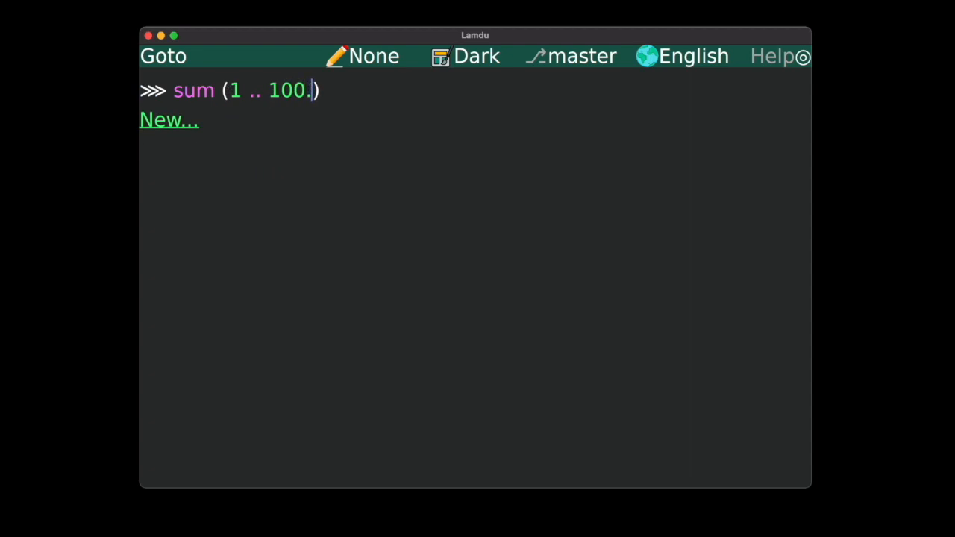
pyautogui.write('num → (num % 3 =')
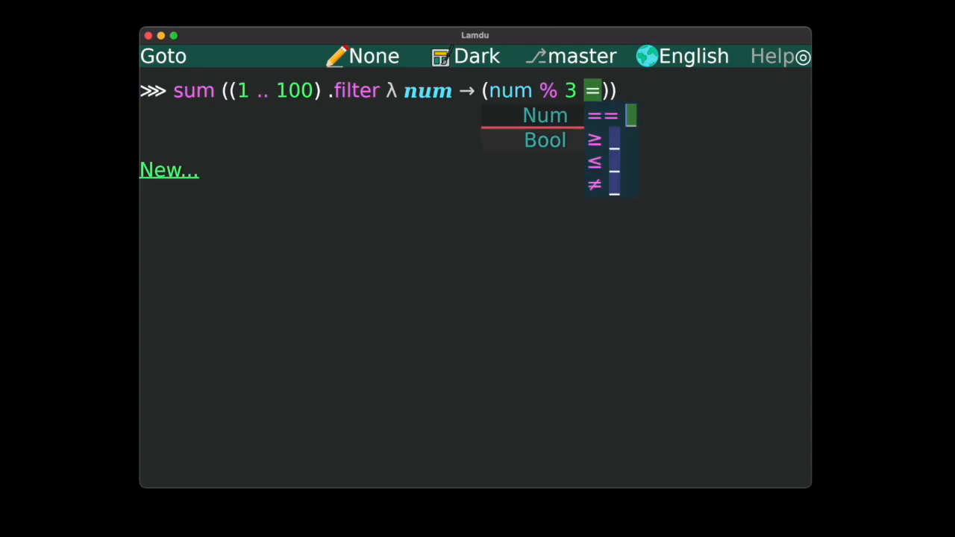
pyautogui.click(602, 114)
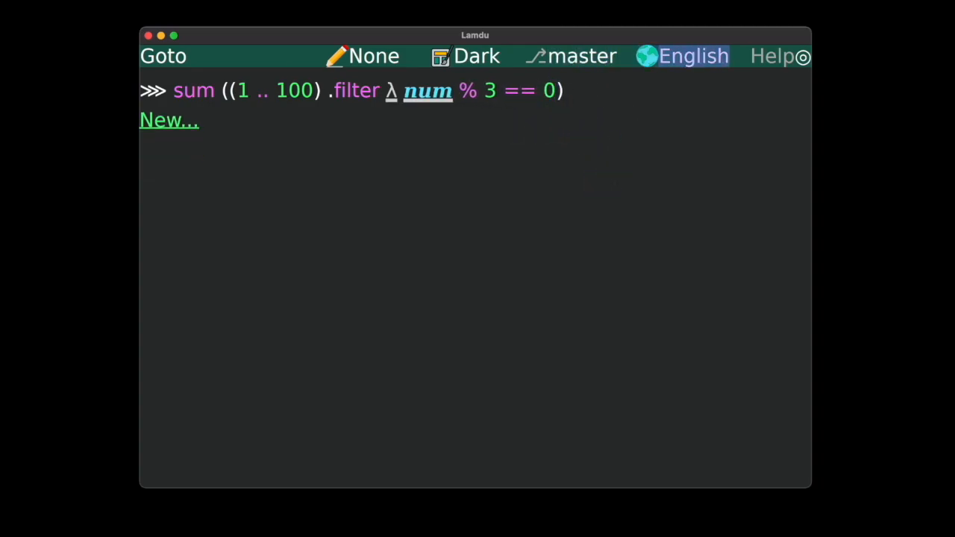
# Switch the interface language from English to Italiano, then return to the language selector.
pyautogui.click(686, 56)
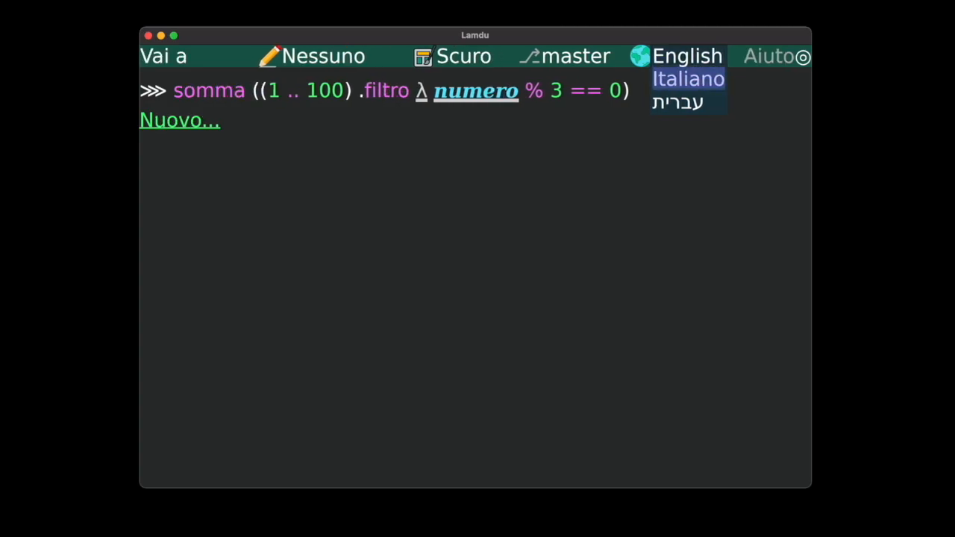
pyautogui.click(687, 80)
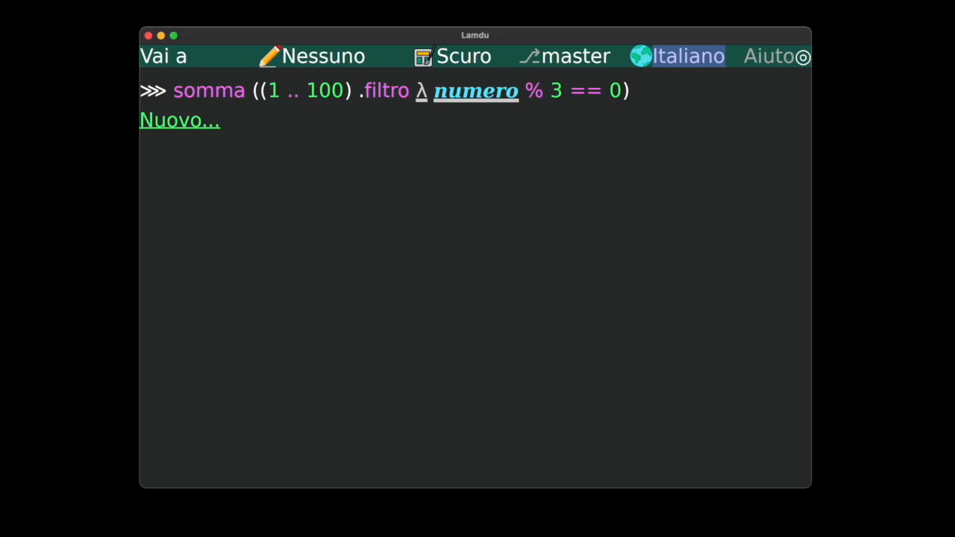
pyautogui.click(675, 56)
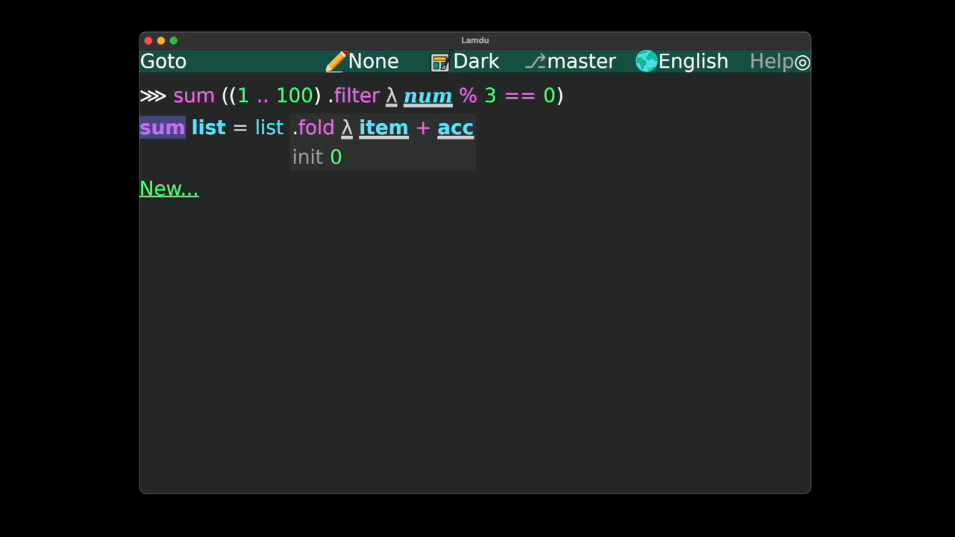
pyautogui.click(162, 127)
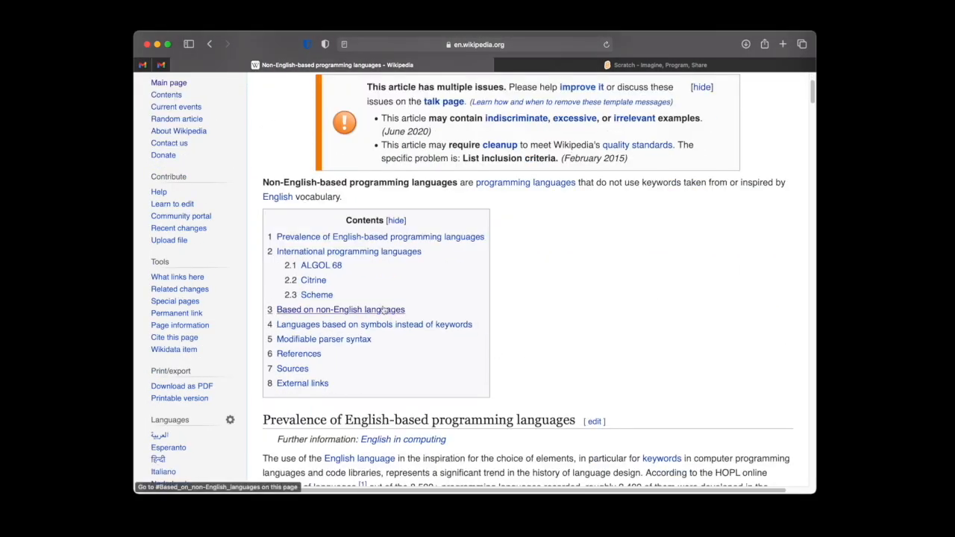
# Scroll through the non-English-based languages table and move to the Scratch tab.
pyautogui.scroll(-3)
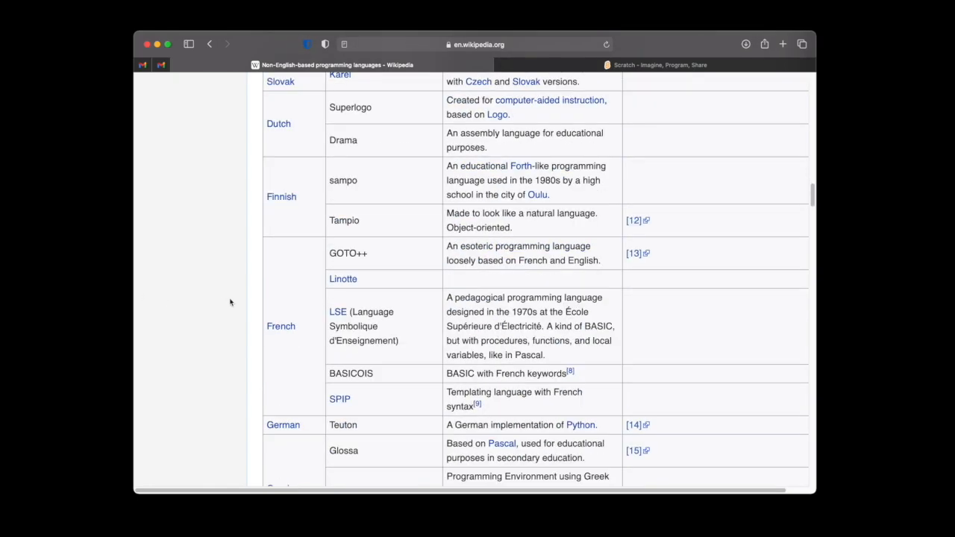
pyautogui.scroll(-3)
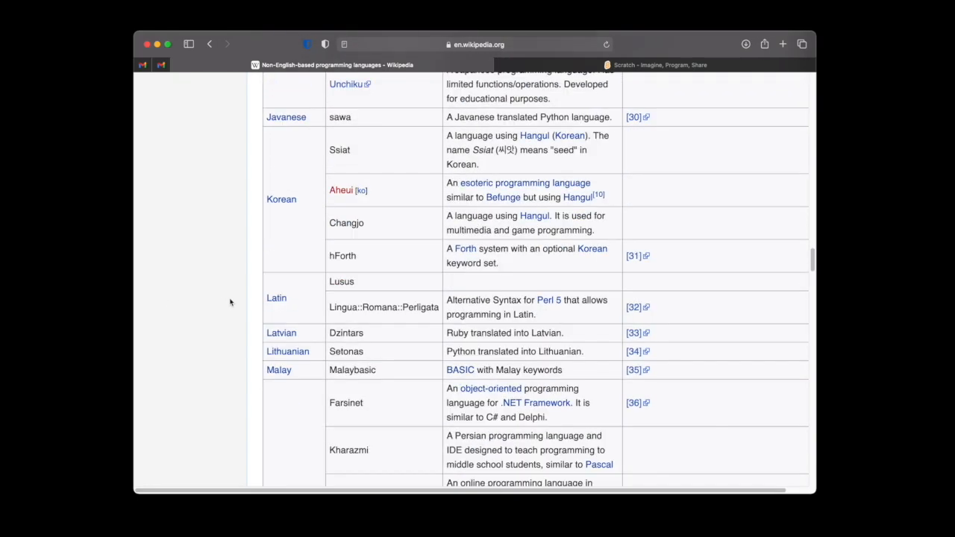
pyautogui.scroll(-3)
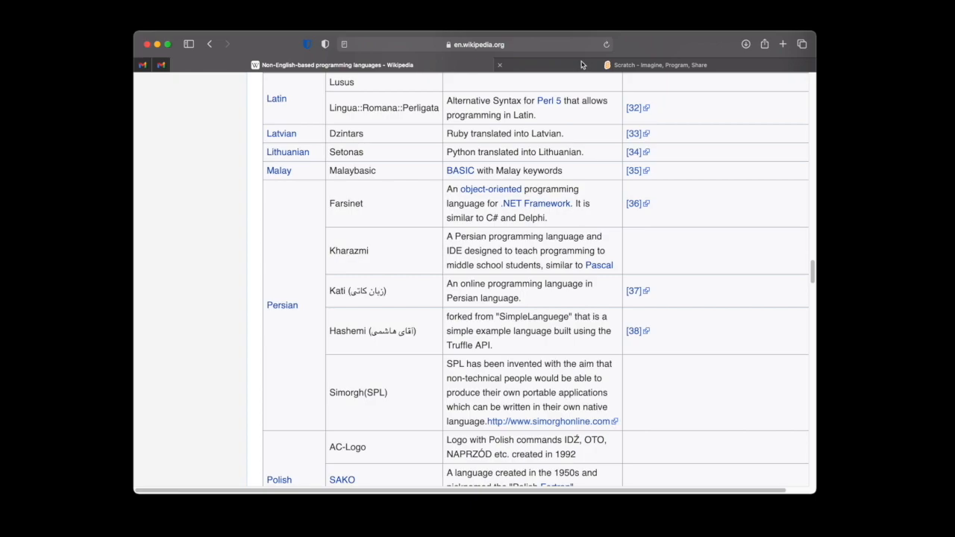
pyautogui.click(657, 65)
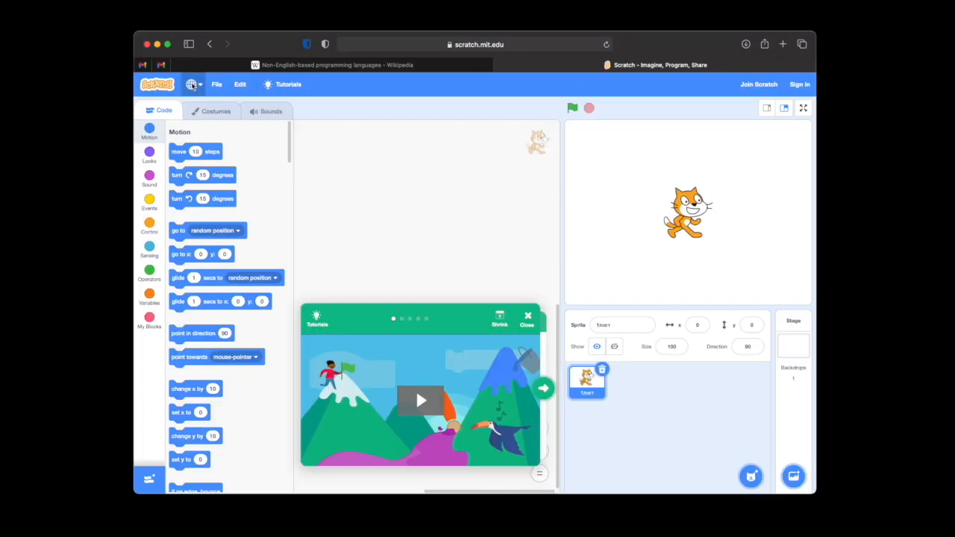
# Bring up Scratch's globe menu of interface languages.
pyautogui.click(193, 84)
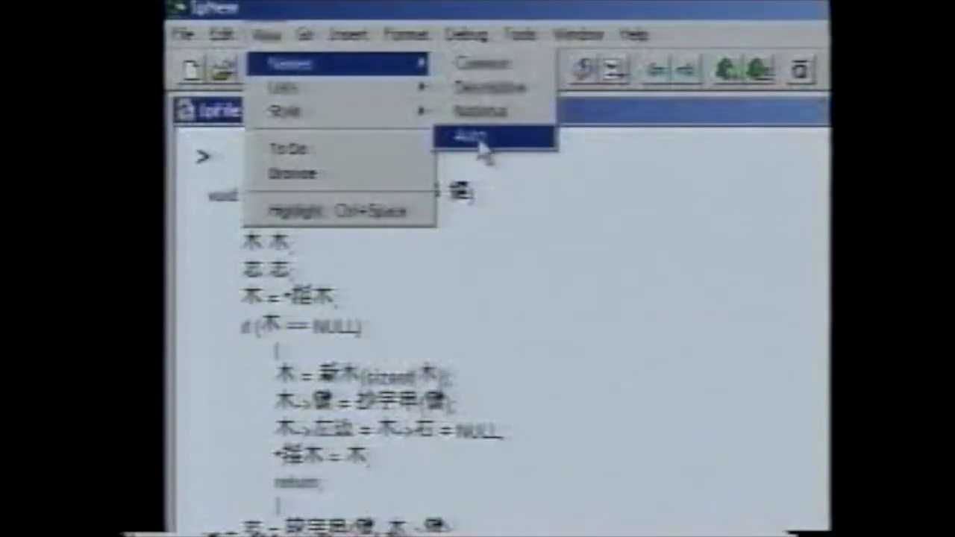
# Set the code listing's Names display to Auto.
pyautogui.click(475, 137)
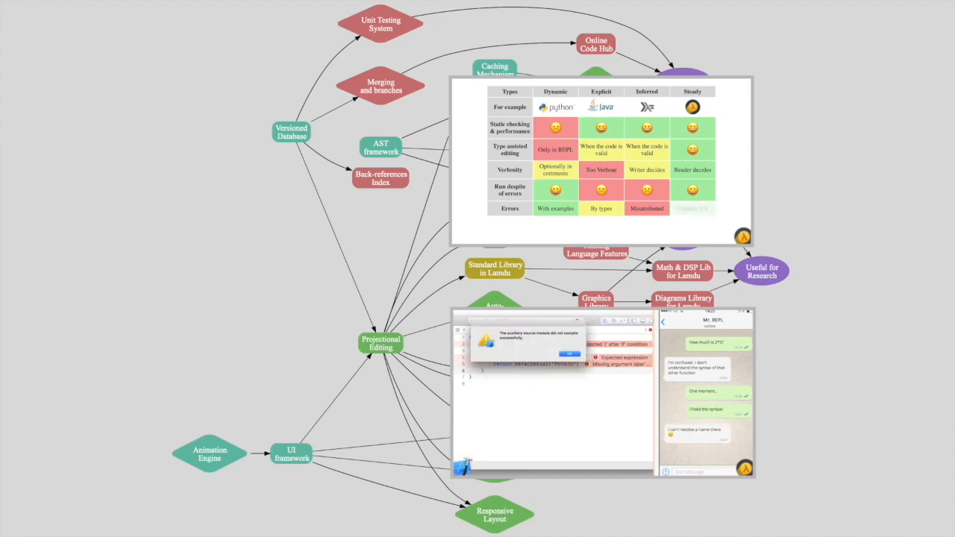
# Advance the slide to reveal Friendly UX in Lamdu's Errors row.
pyautogui.click(563, 353)
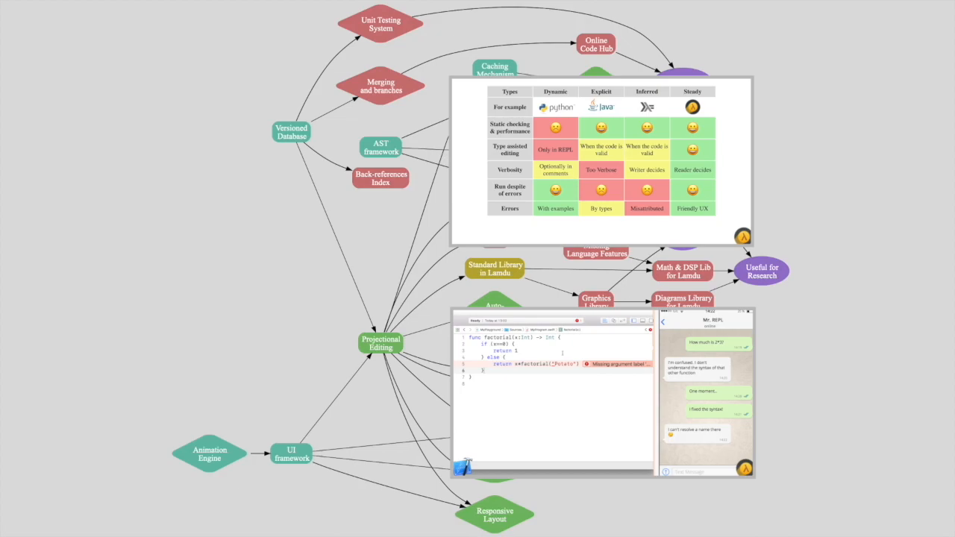